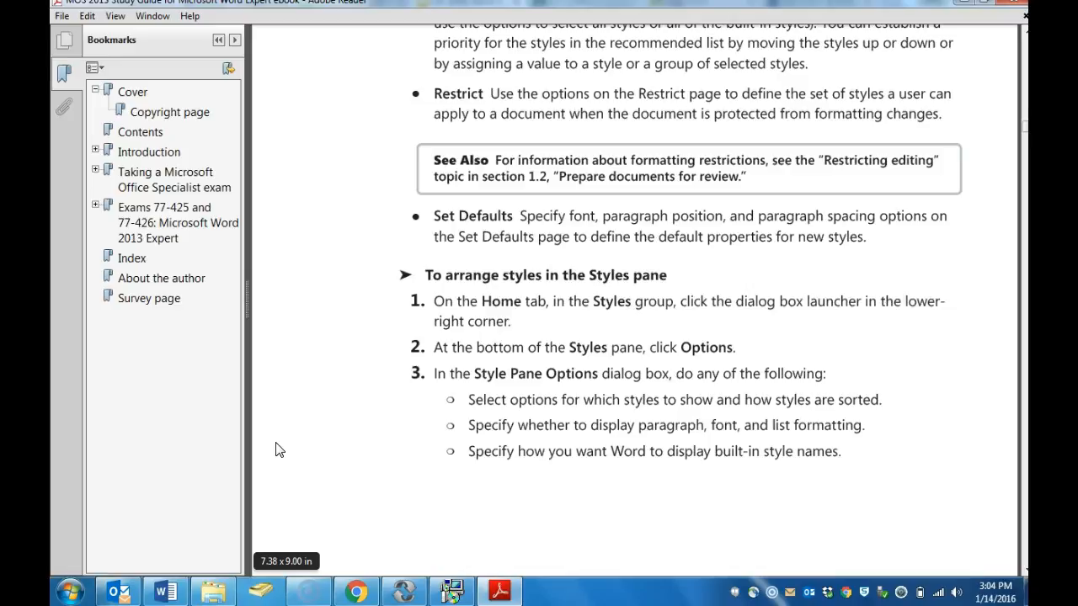
- Switch from the Adobe Reader guide back to the Word document
click(165, 589)
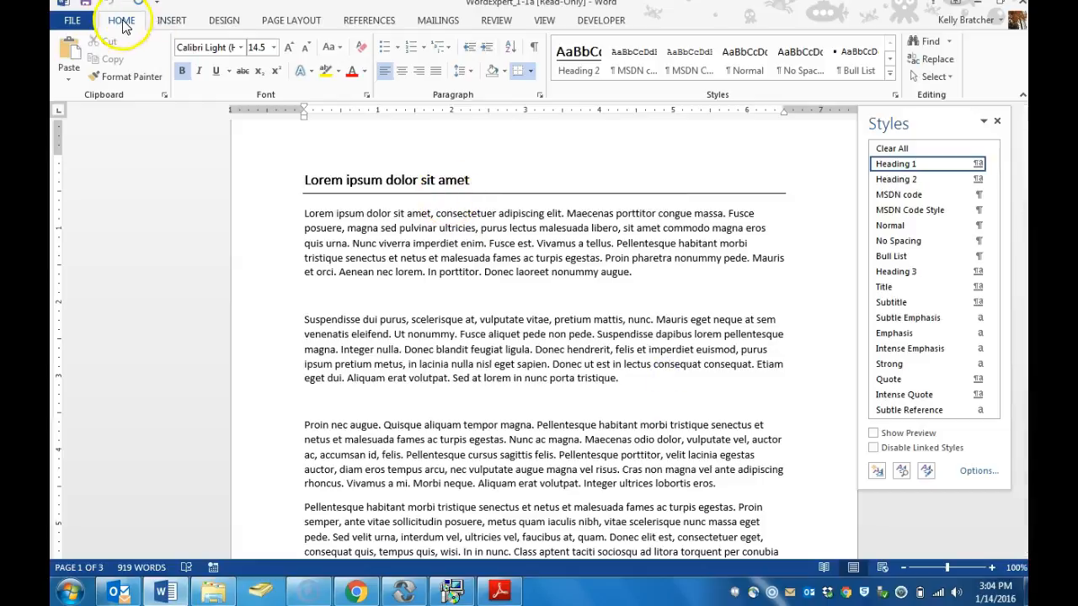
mouse_move(714, 101)
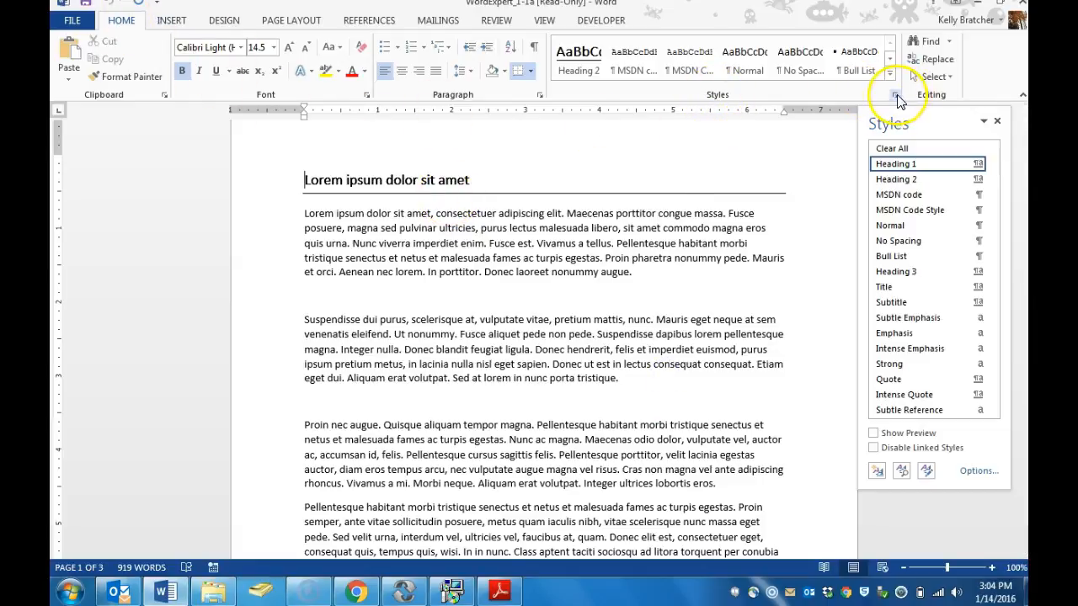
mouse_move(857, 253)
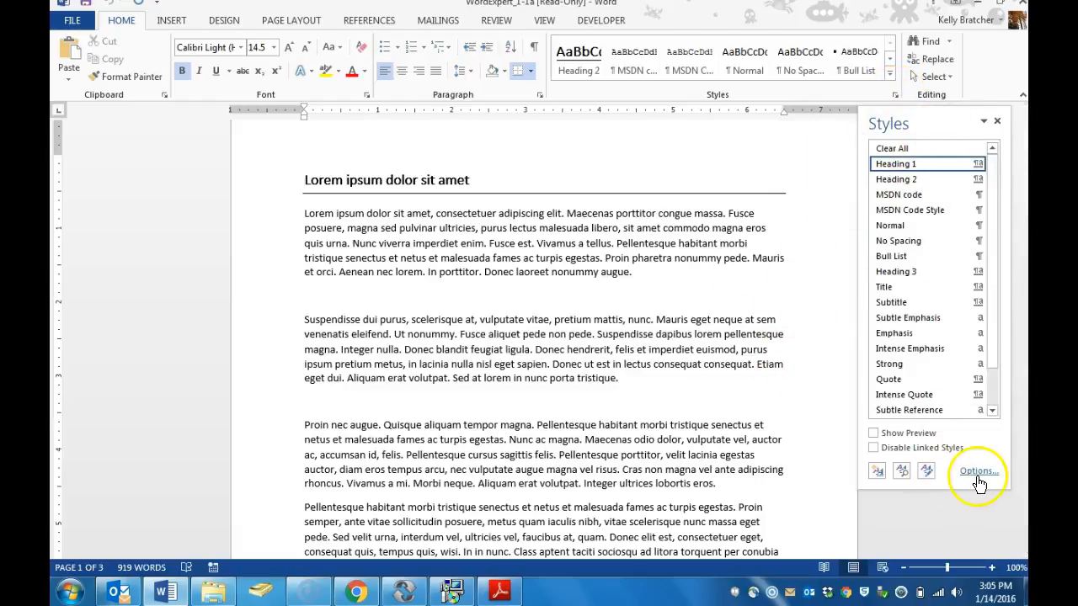
- Review the Style Pane Options lists, keeping Recommended styles shown and the sort order unchanged
click(977, 471)
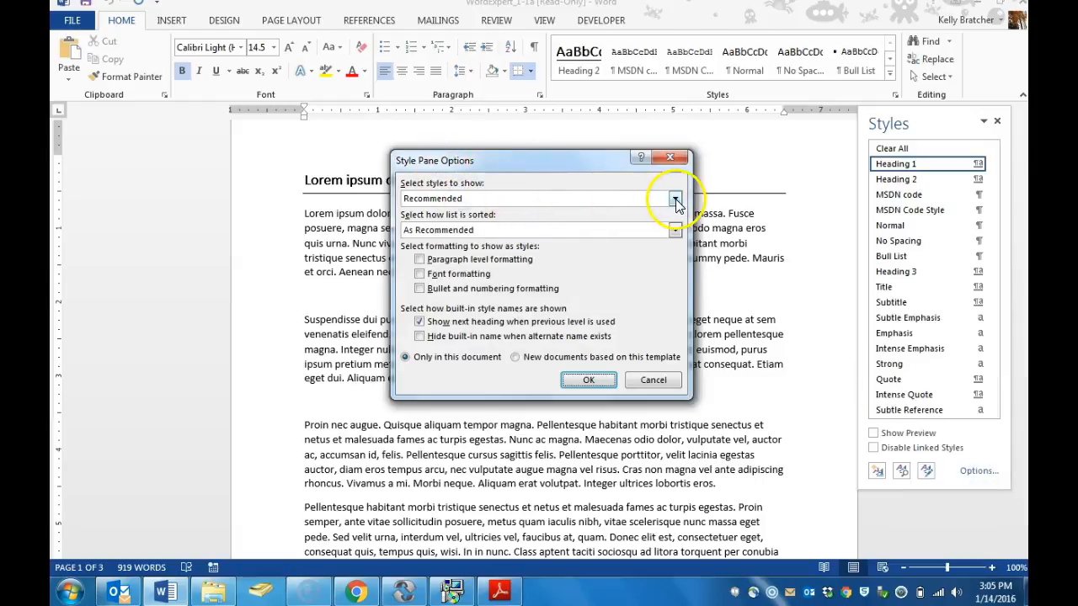
click(673, 198)
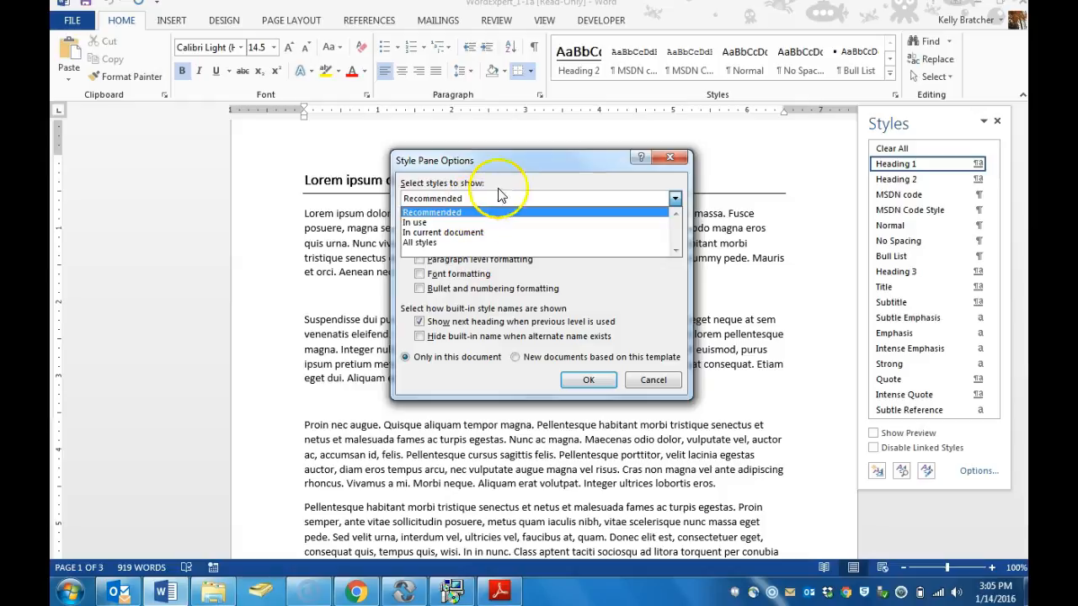
click(454, 198)
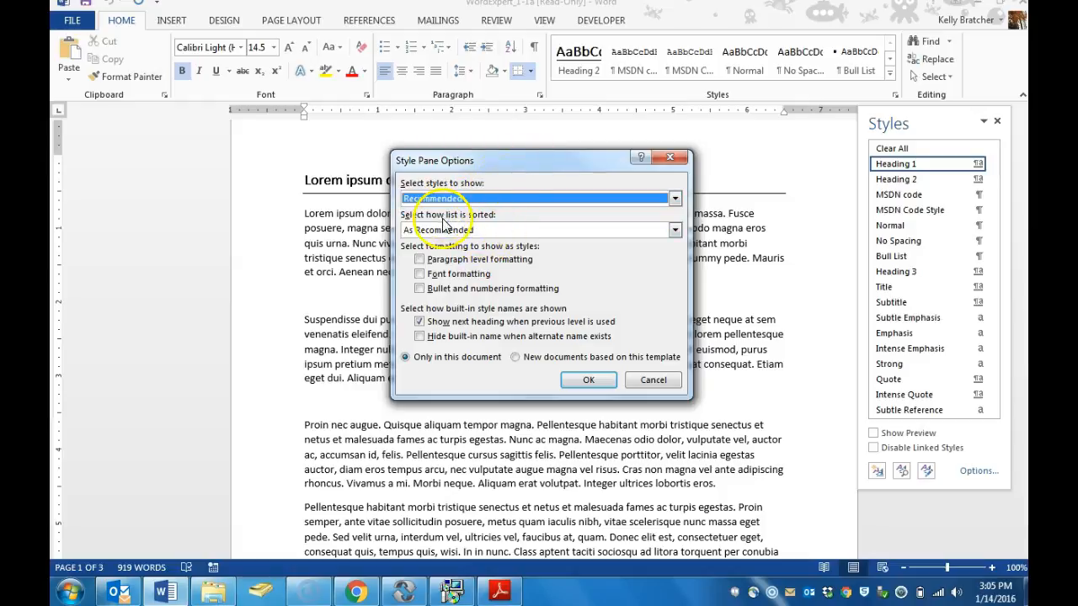
click(673, 229)
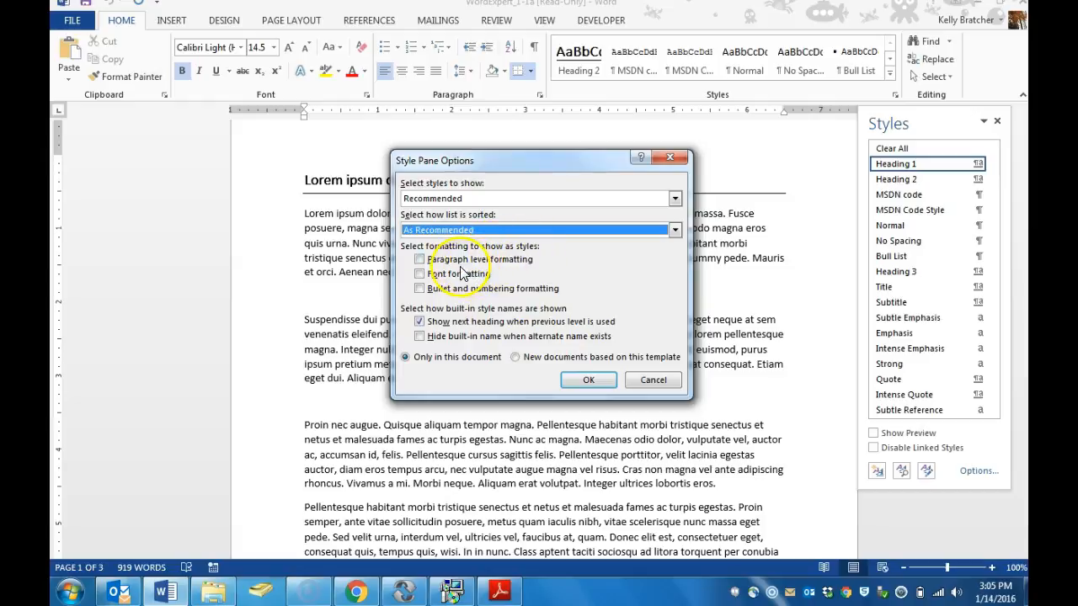
mouse_move(489, 293)
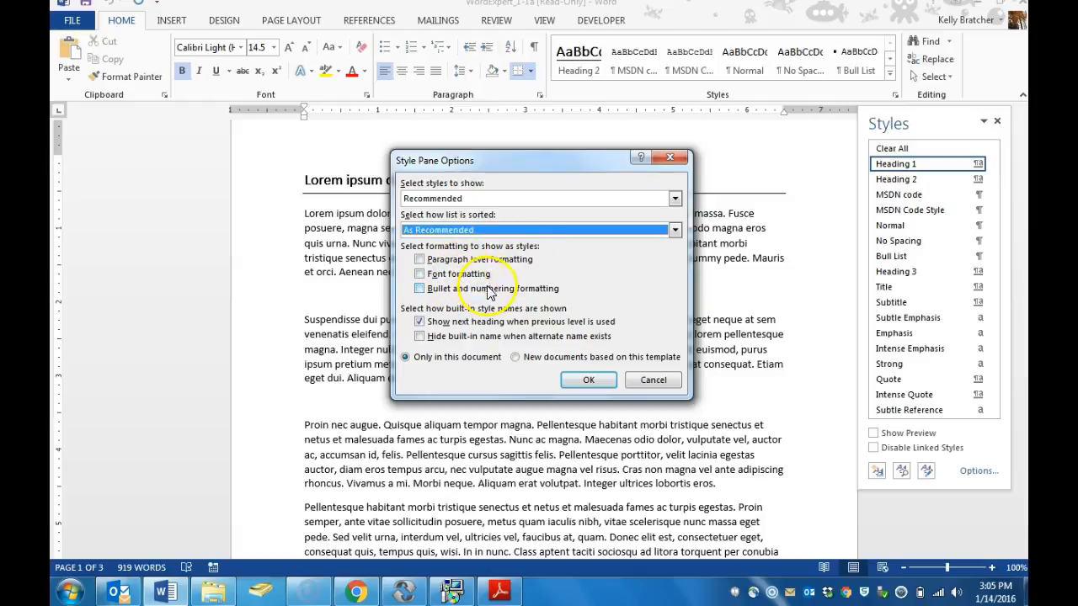
mouse_move(67, 586)
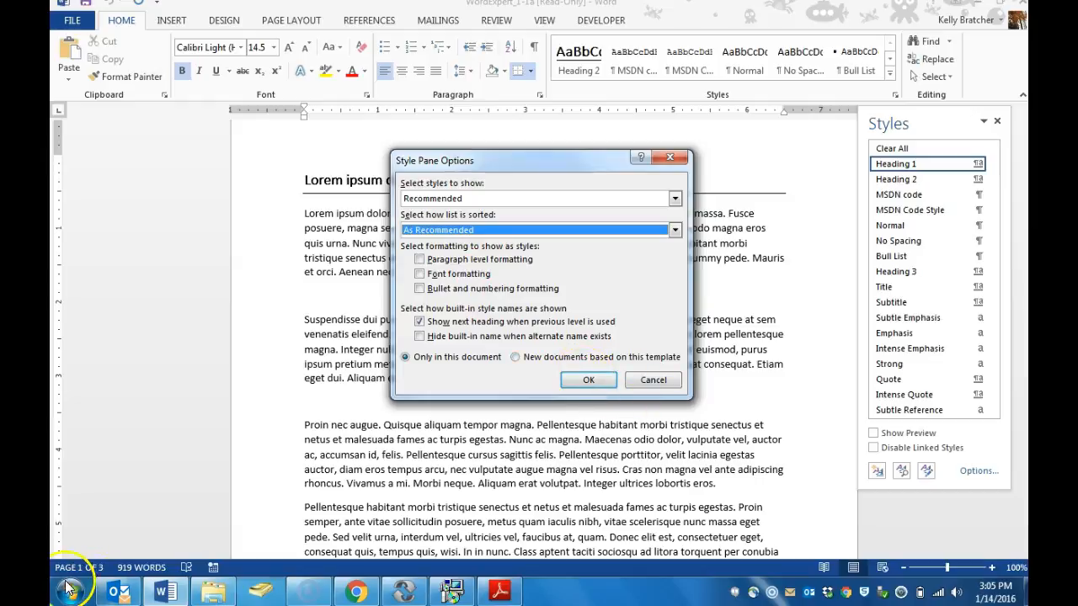
- Switch to Adobe Reader to view the guide's page on copying styles between templates
click(500, 589)
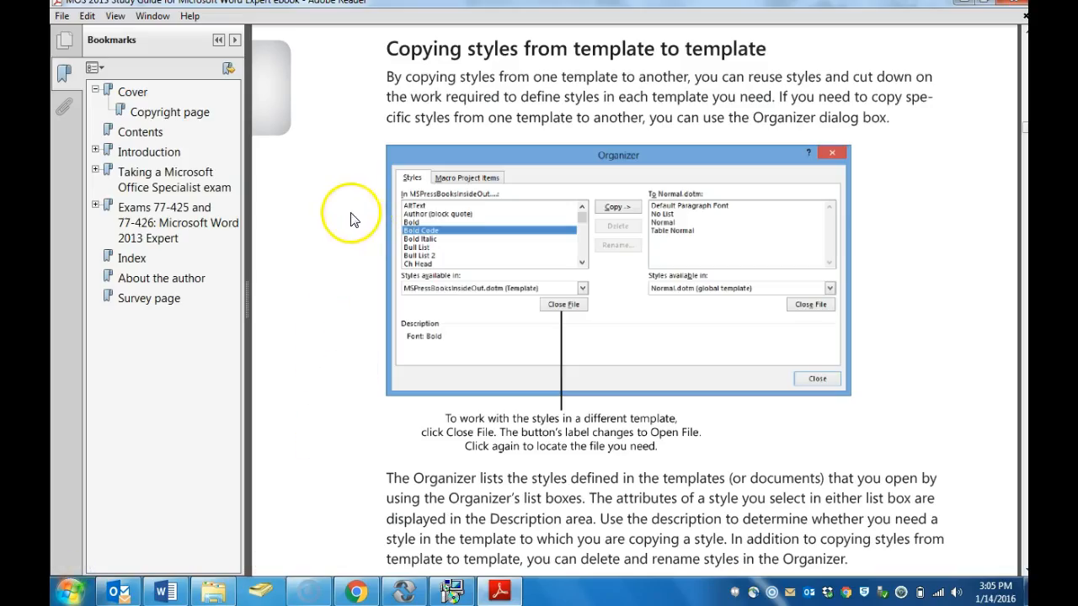
mouse_move(327, 165)
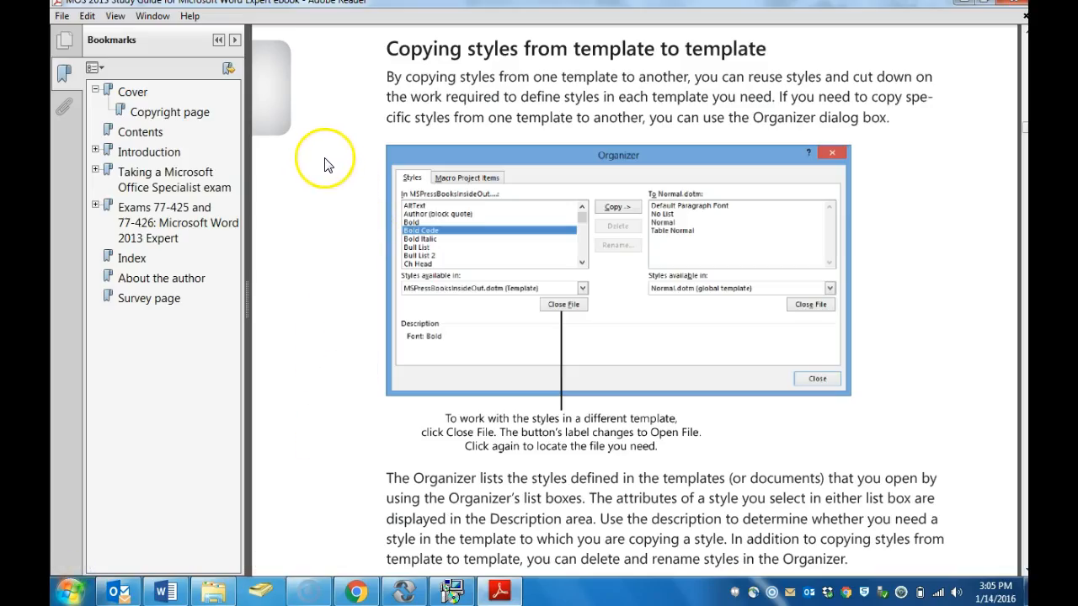
mouse_move(317, 156)
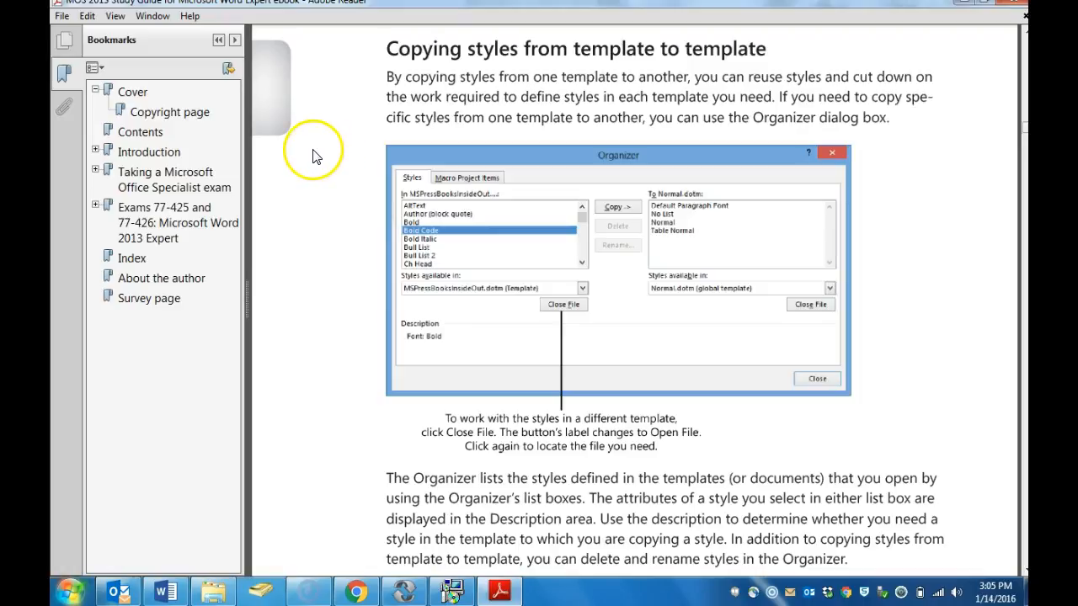
mouse_move(330, 126)
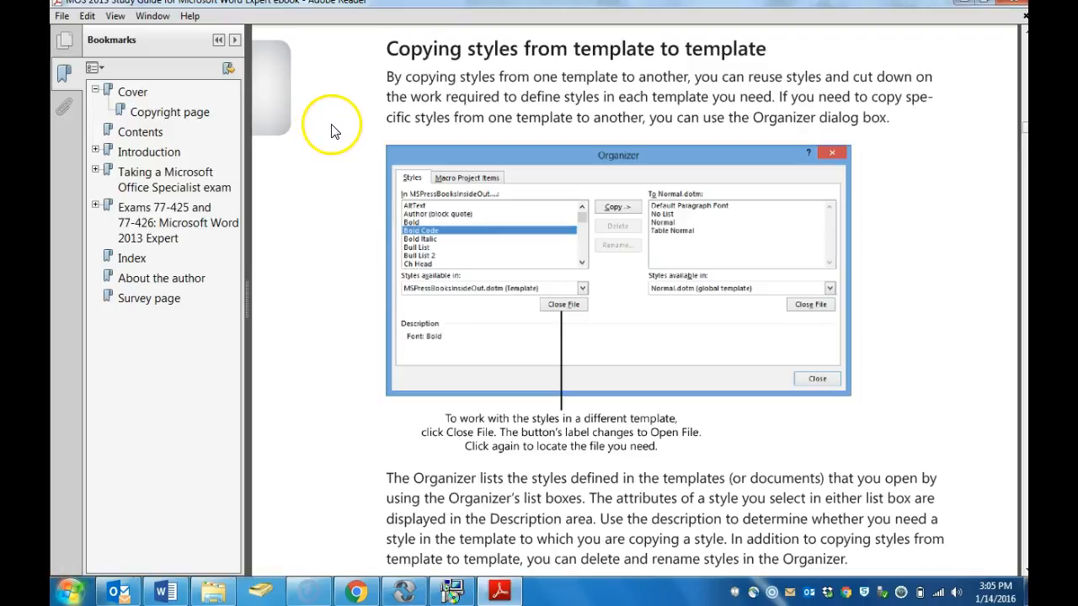
mouse_move(318, 136)
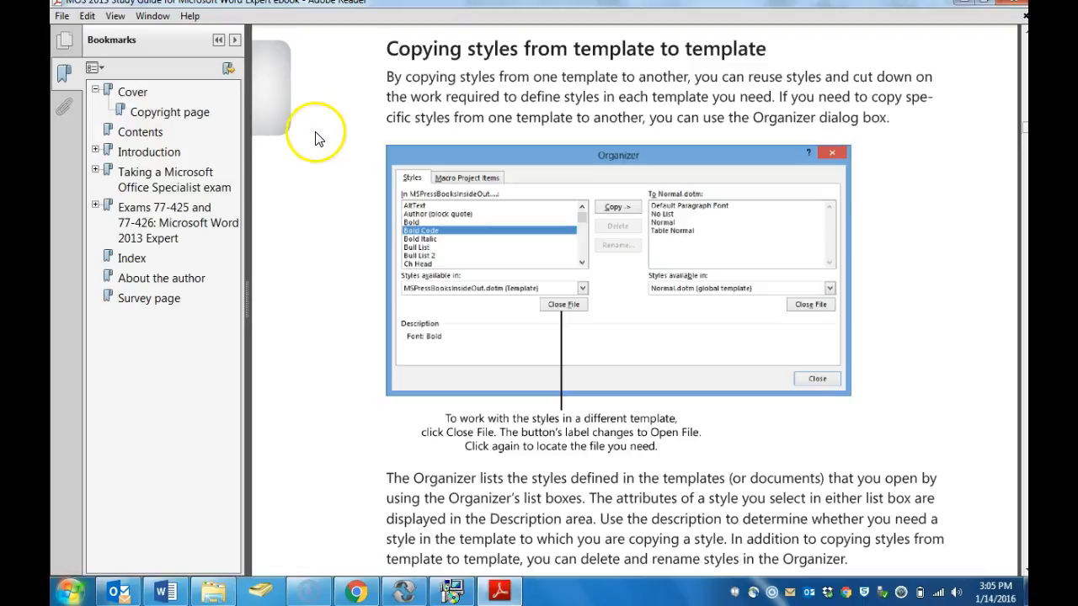
- Return to Word and bring up the Manage Styles dialog from the Styles pane
click(165, 589)
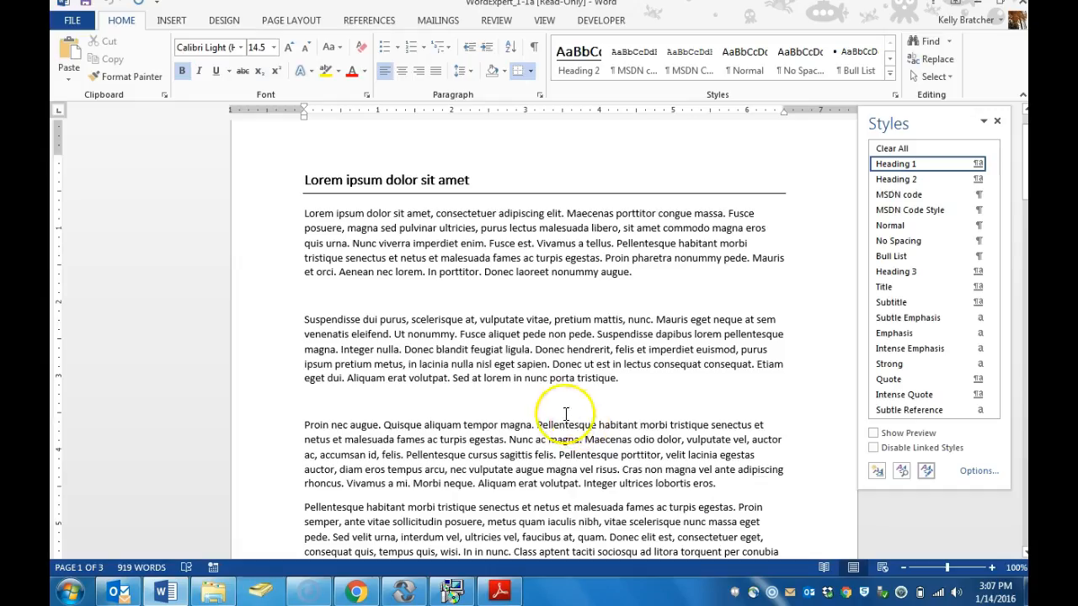
mouse_move(717, 387)
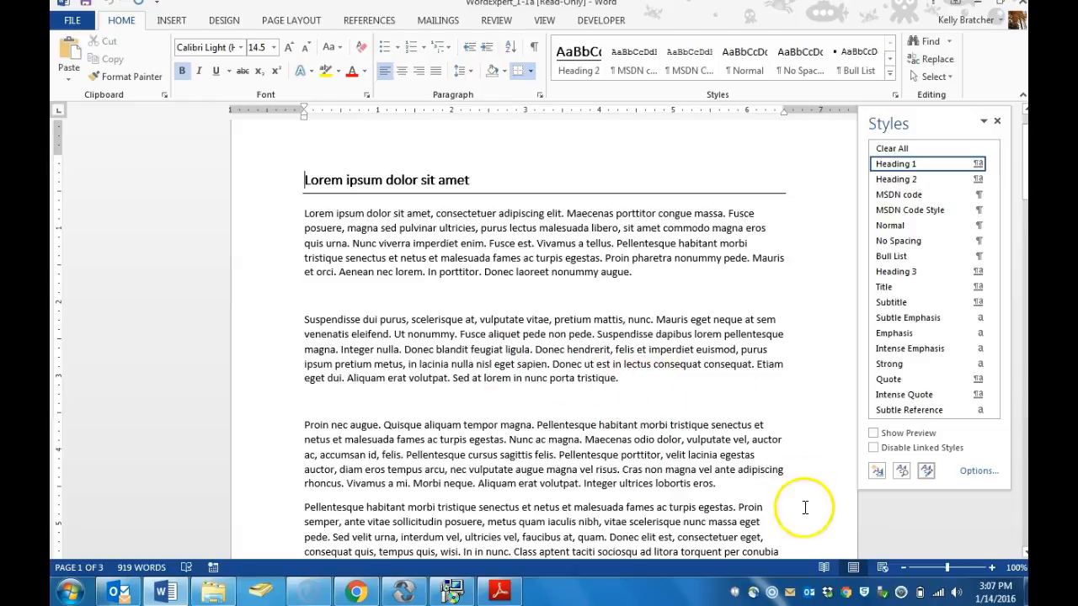
mouse_move(751, 108)
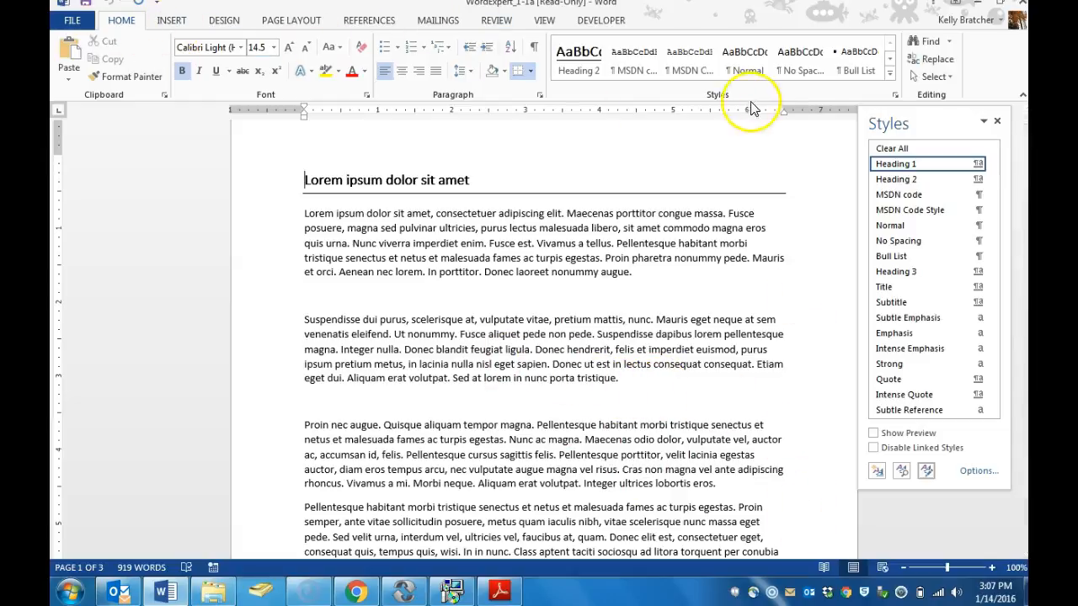
mouse_move(894, 94)
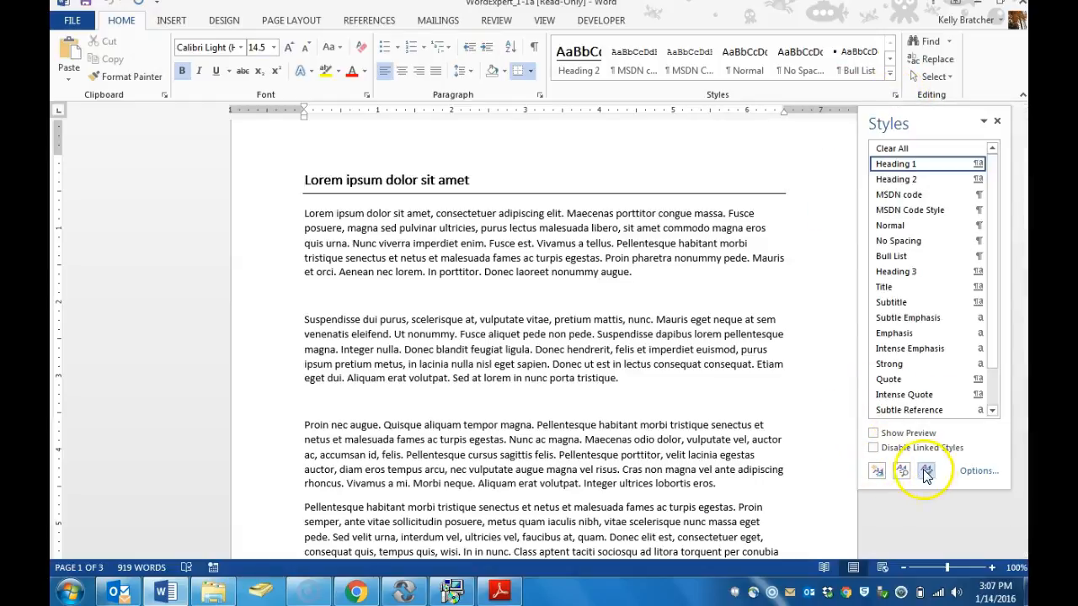
click(926, 471)
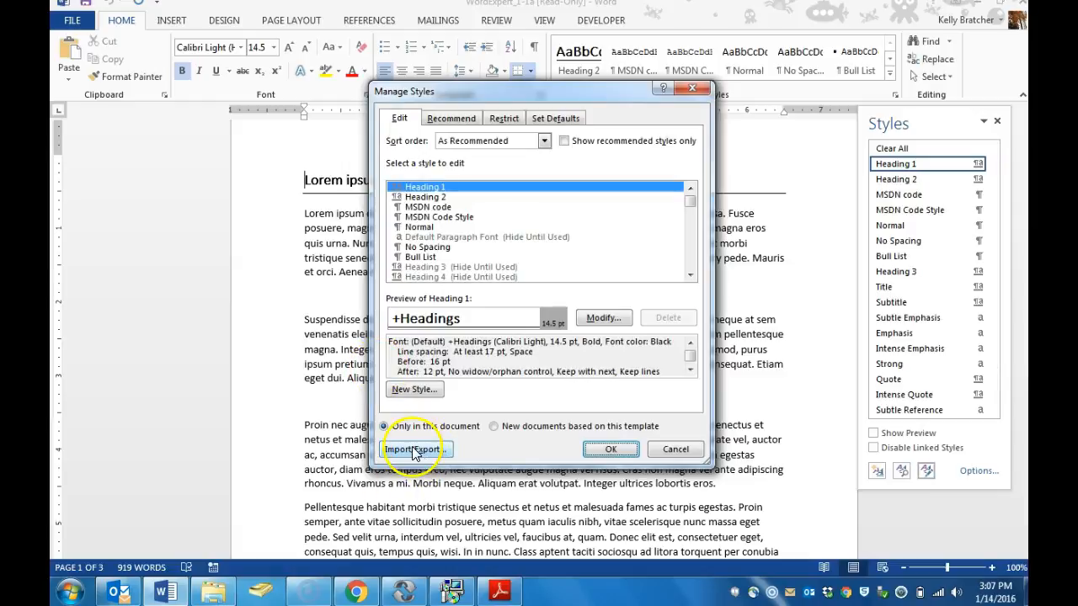
- Launch the Organizer via Import/Export and close the Normal.dotm template on the right
click(411, 448)
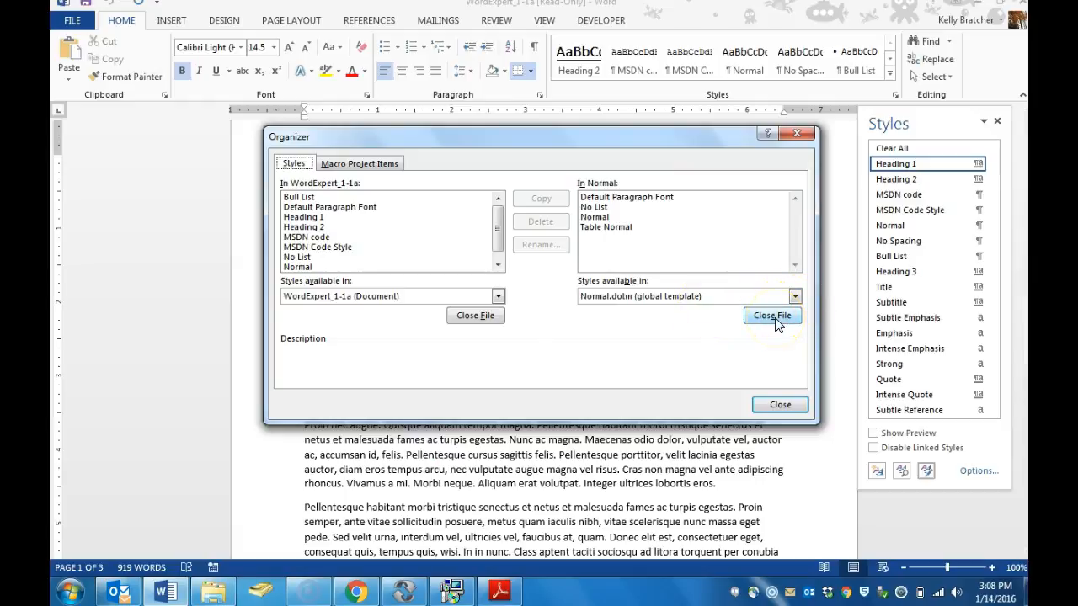
click(795, 296)
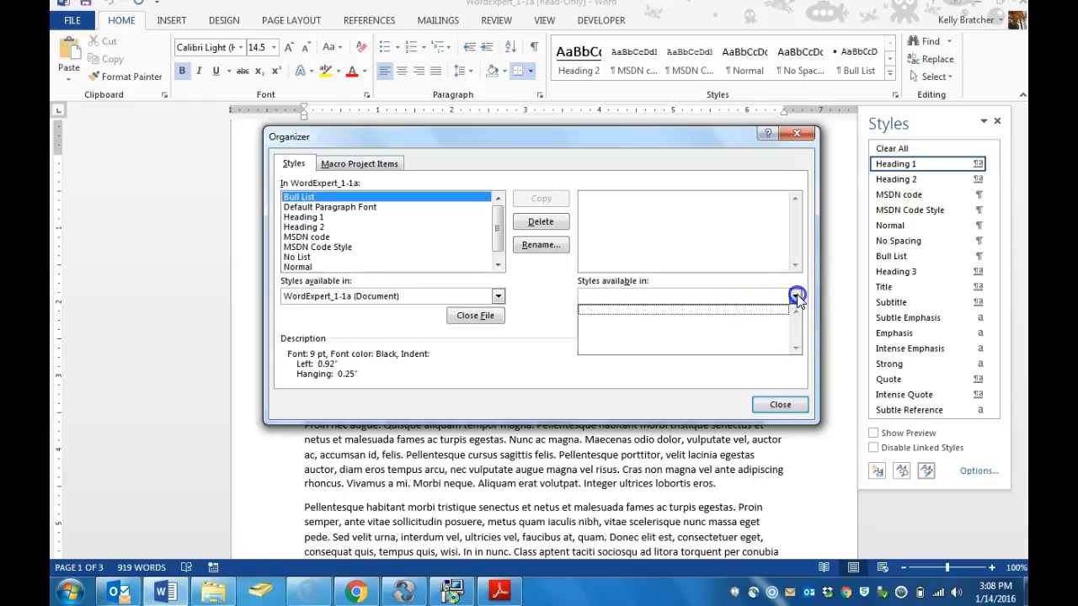
mouse_move(559, 336)
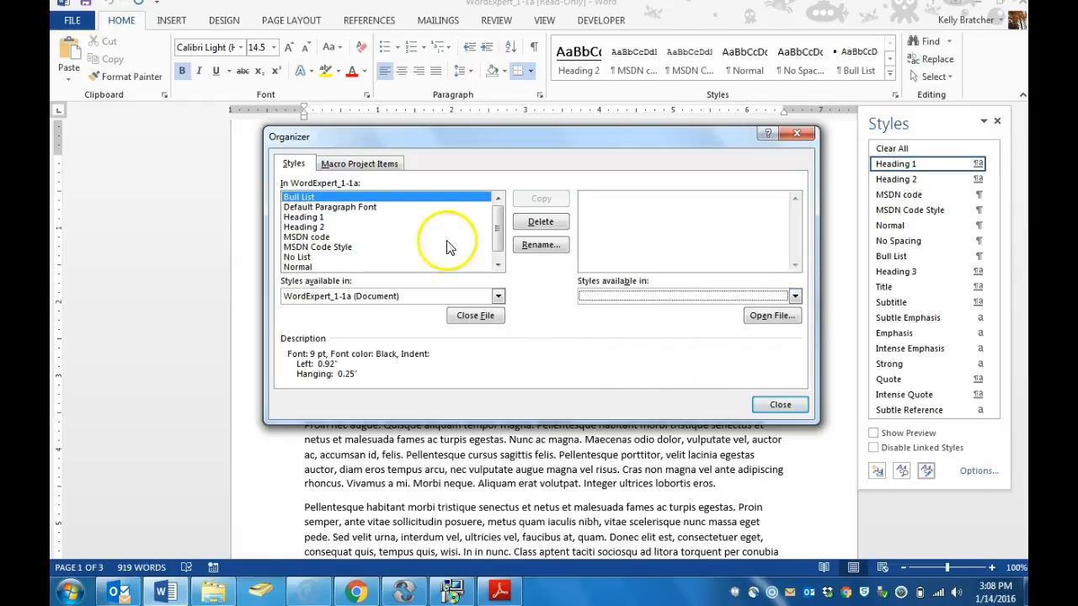
mouse_move(508, 472)
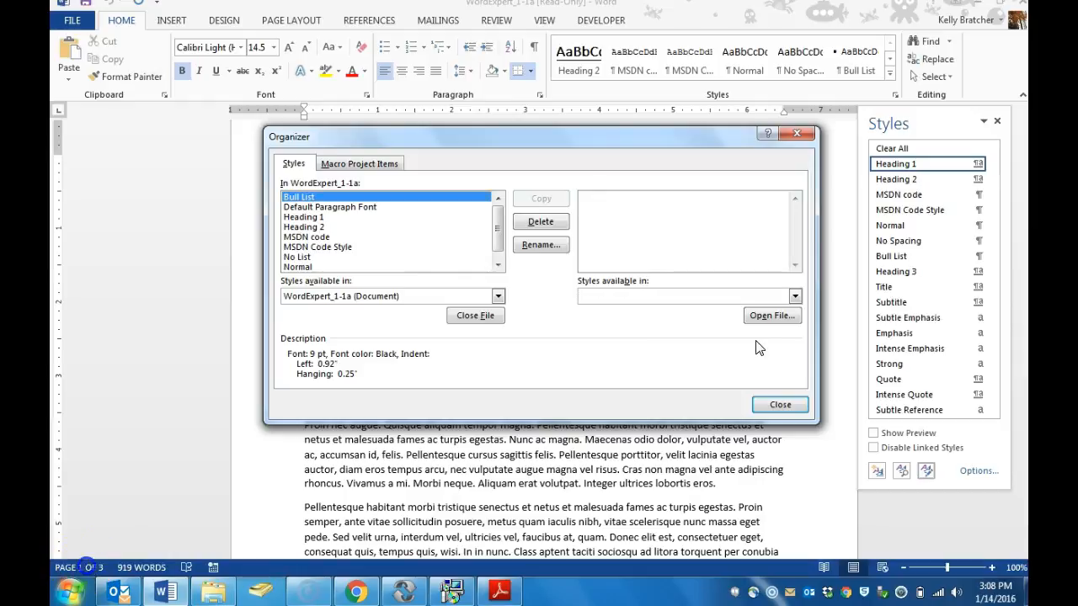
click(771, 315)
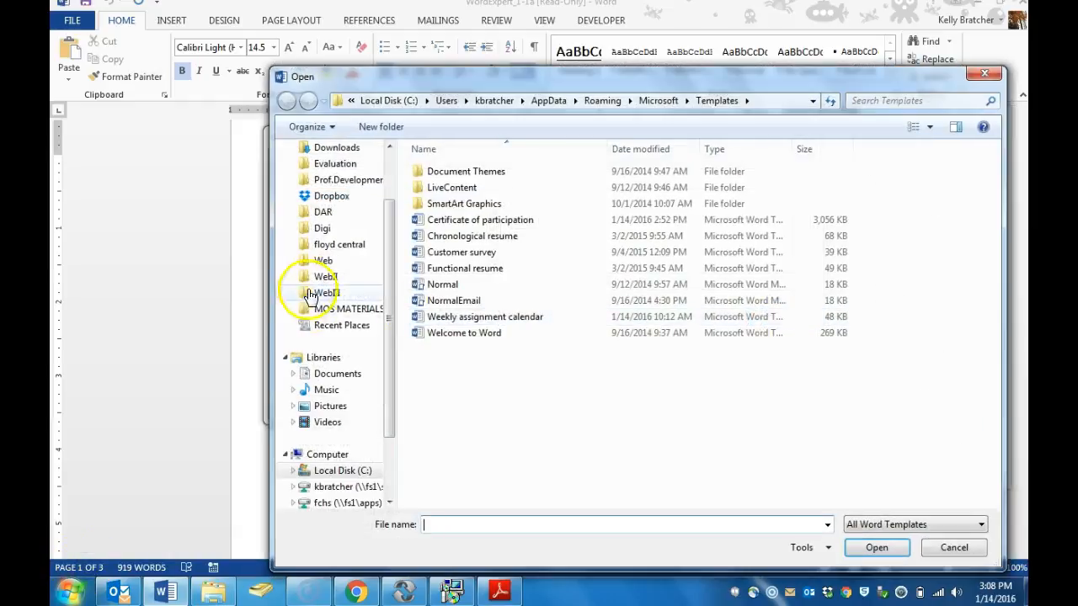
click(348, 308)
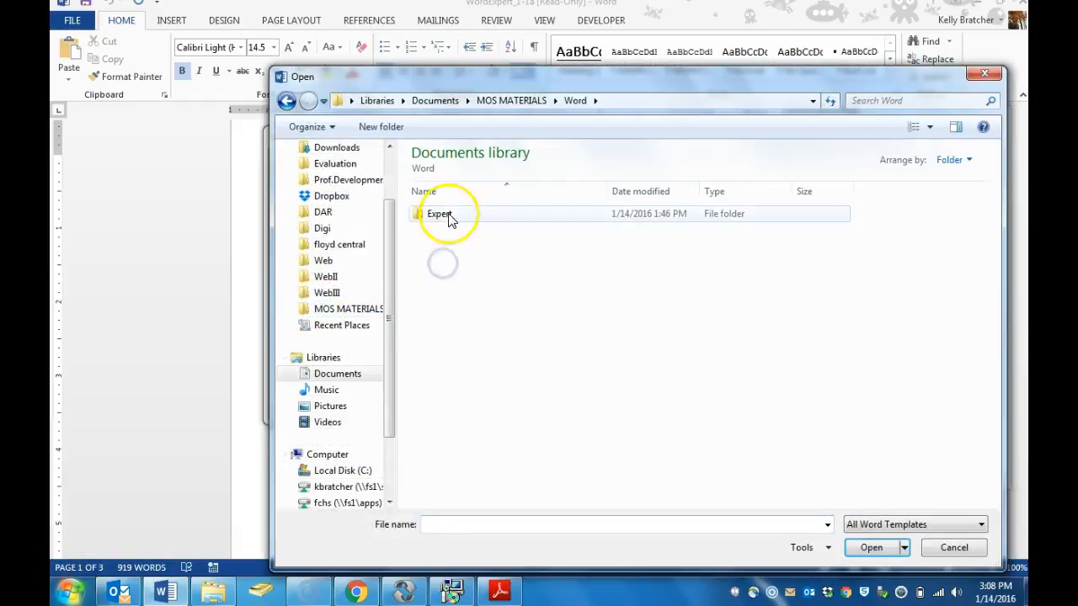
double_click(438, 212)
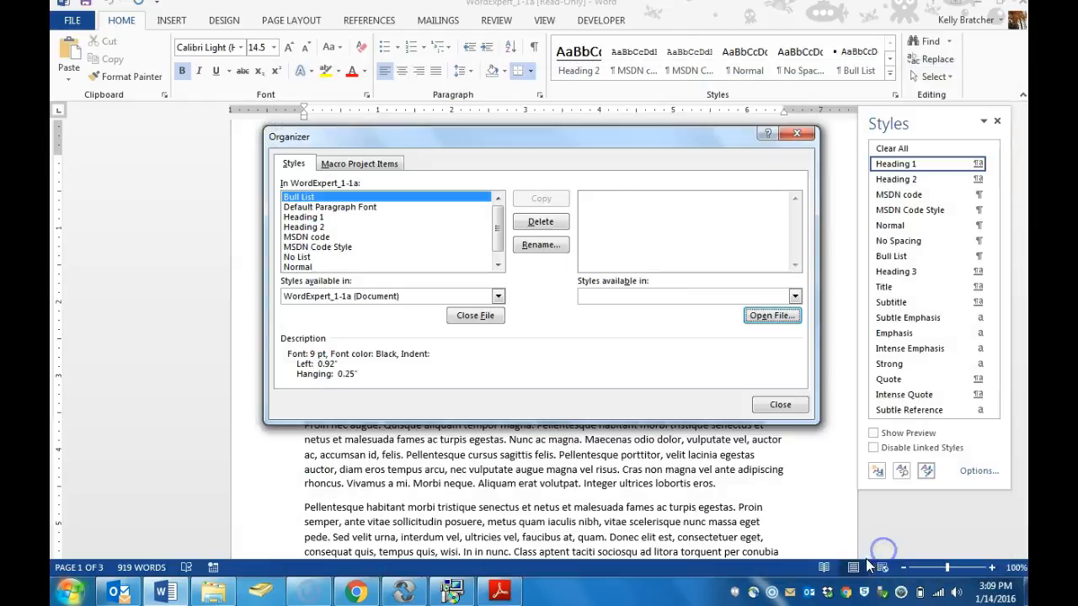
- Load WordExpert_1-1d and copy the document's styles into it, overwriting all same-named styles
click(771, 315)
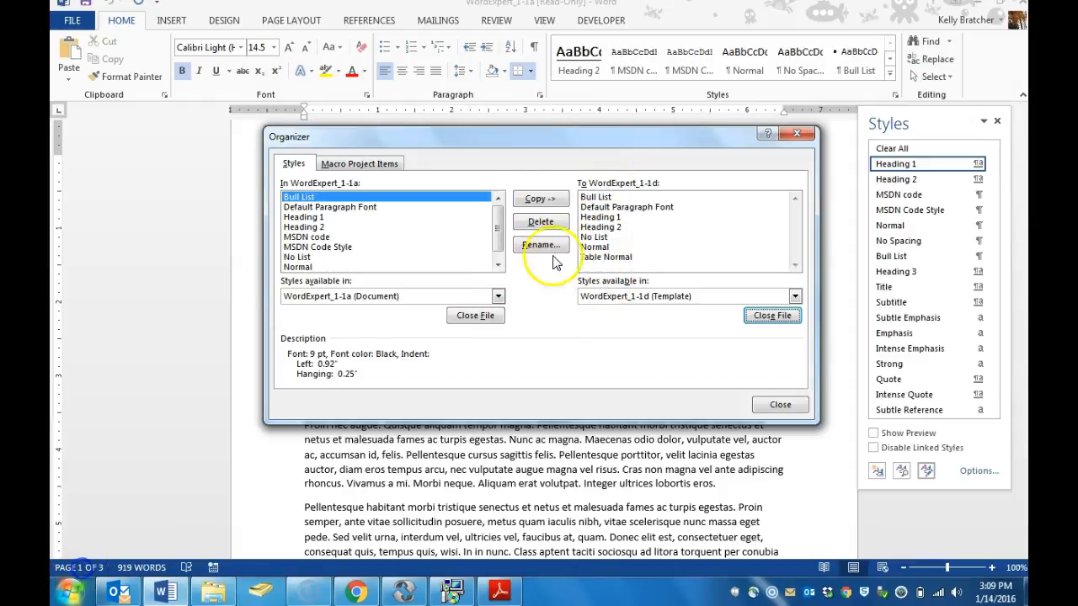
mouse_move(542, 199)
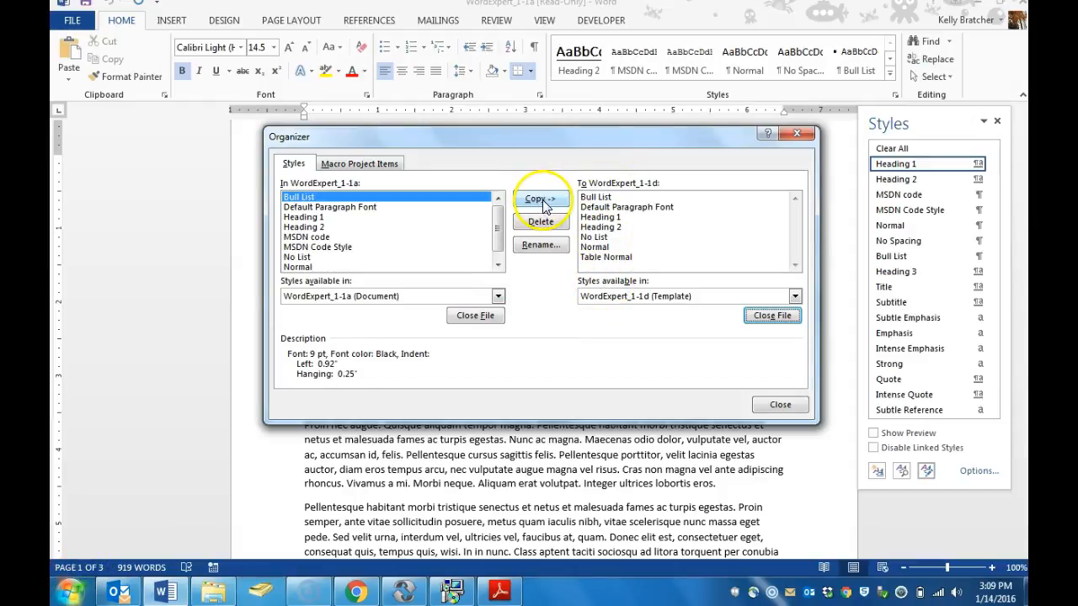
click(535, 199)
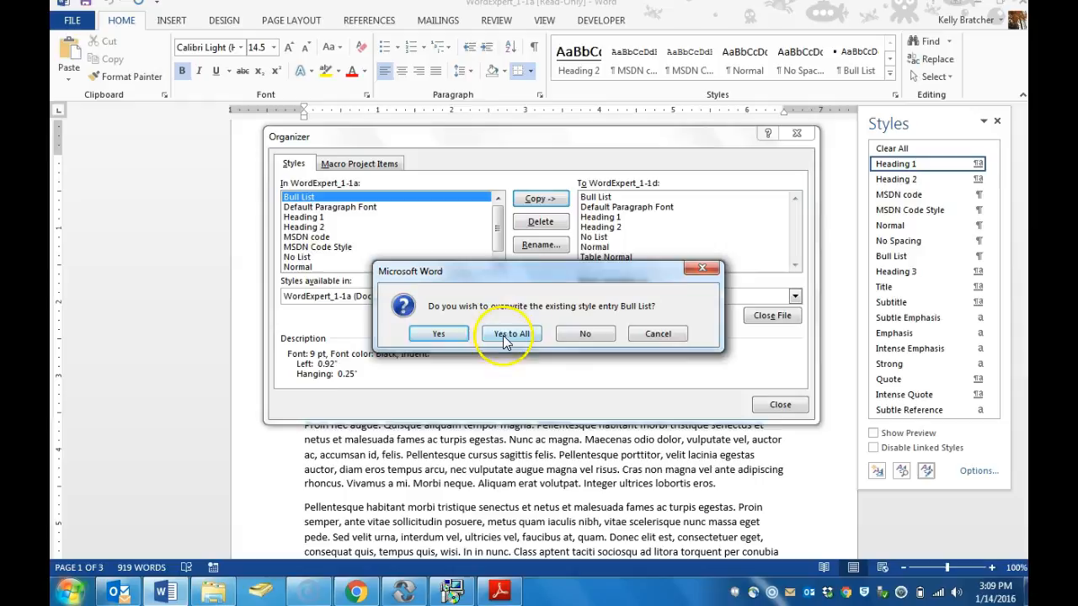
click(508, 333)
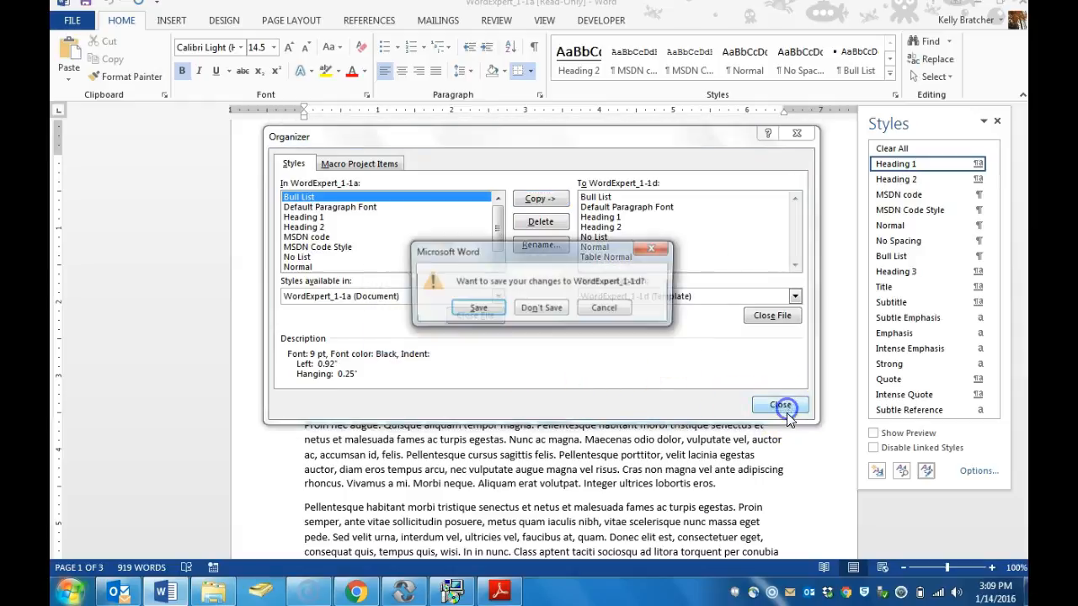